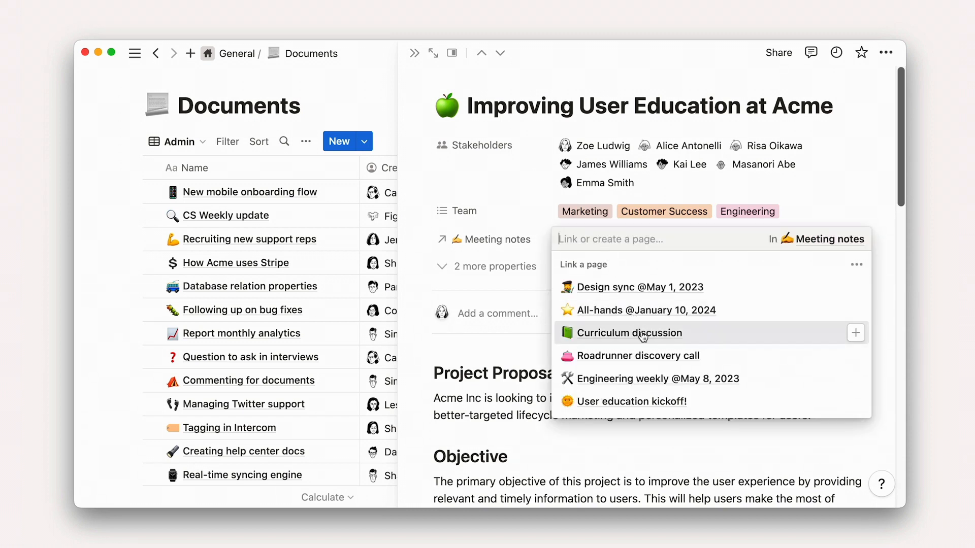
- Pick a page in the Meeting notes relation menu of the open project
{"action": "left_click", "coordinate": [628, 333]}
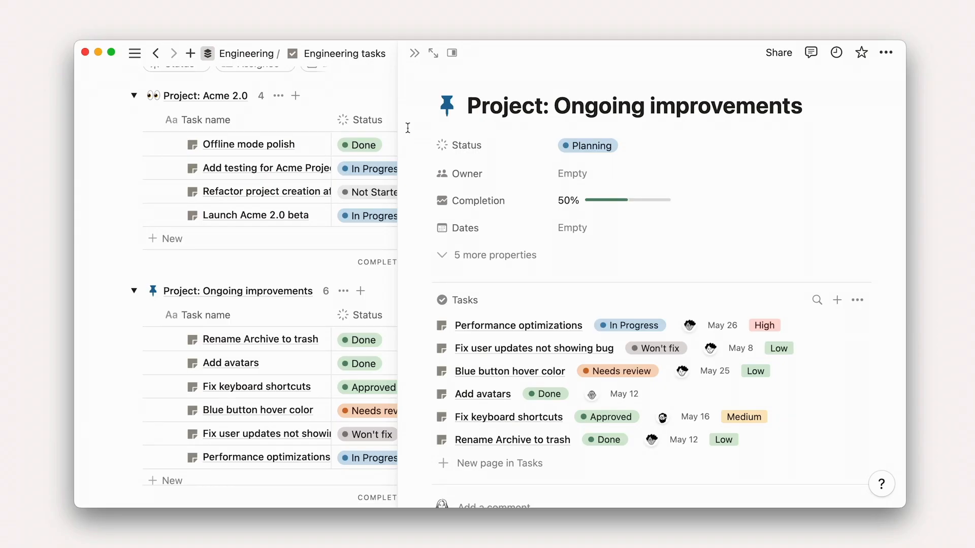
{"action": "mouse_move", "coordinate": [417, 148]}
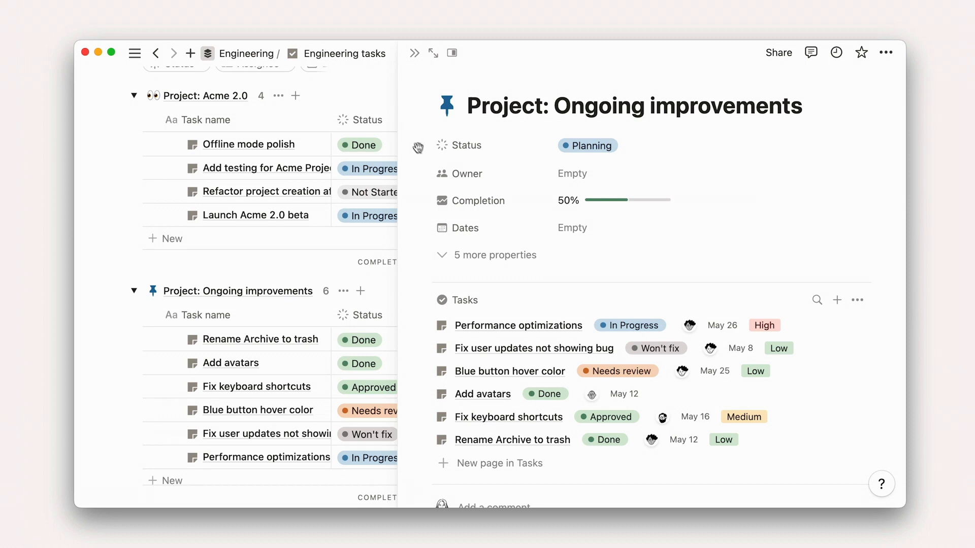
- Navigate from the Completion property menu to the Marketing Projects database
{"action": "left_click", "coordinate": [474, 200]}
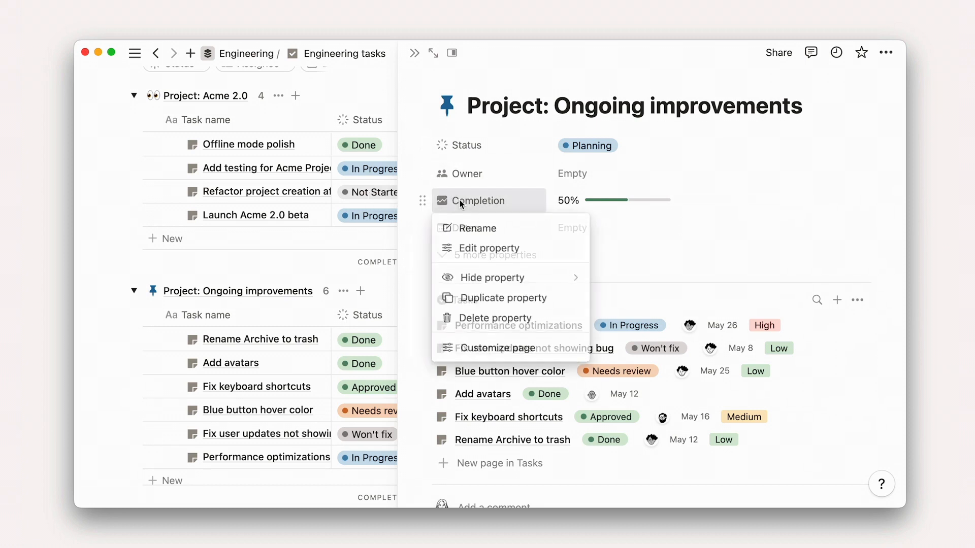
{"action": "left_click", "coordinate": [488, 248]}
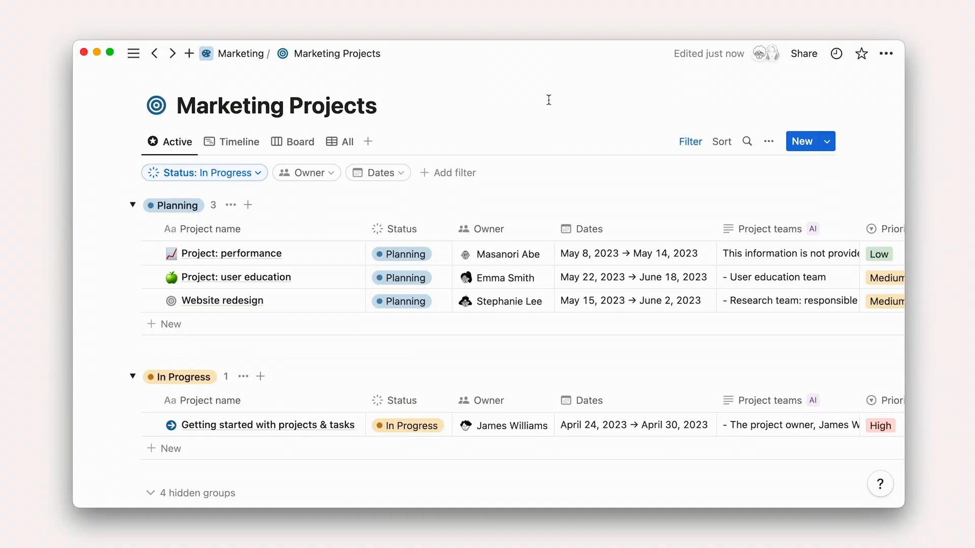
{"action": "mouse_move", "coordinate": [577, 119]}
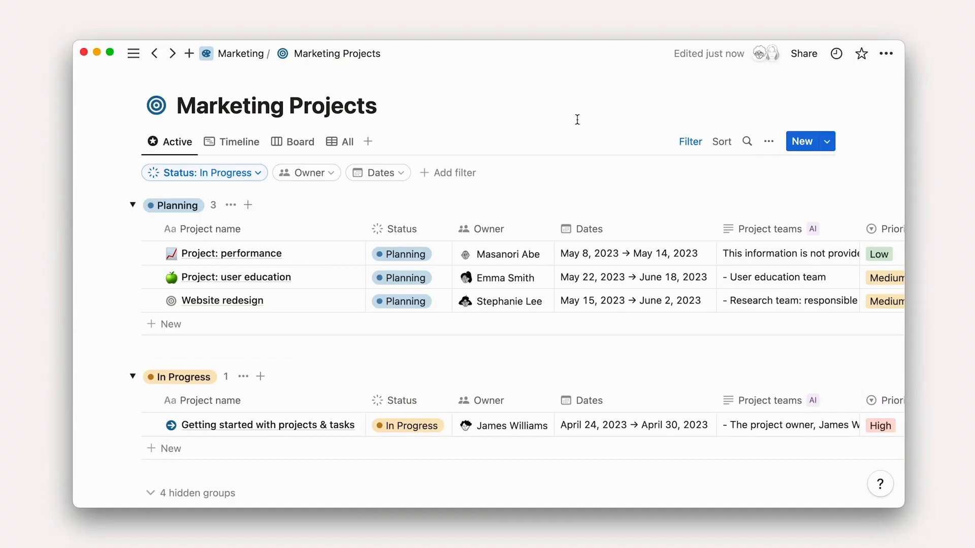
- Start a new Relation property from the Marketing Projects view's property list
{"action": "left_click", "coordinate": [768, 141]}
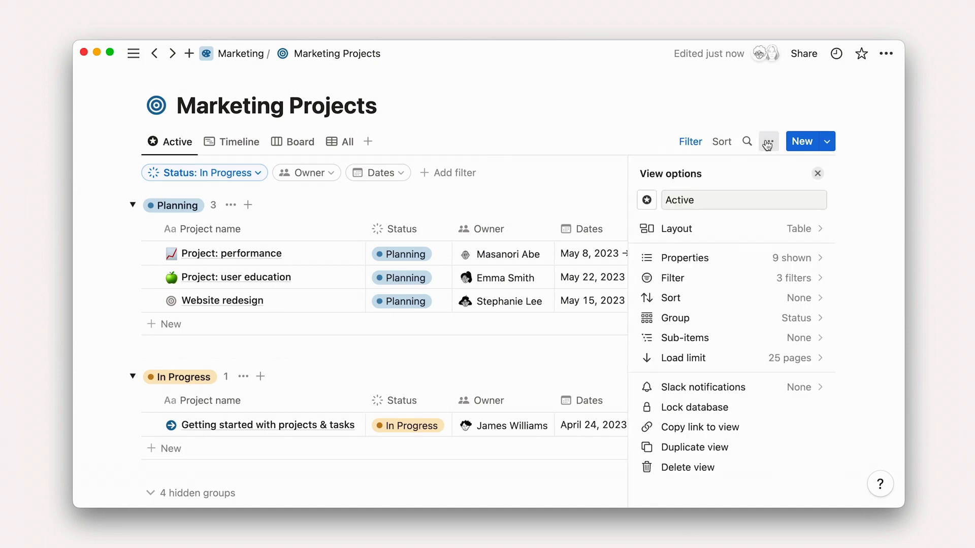
{"action": "left_click", "coordinate": [685, 258]}
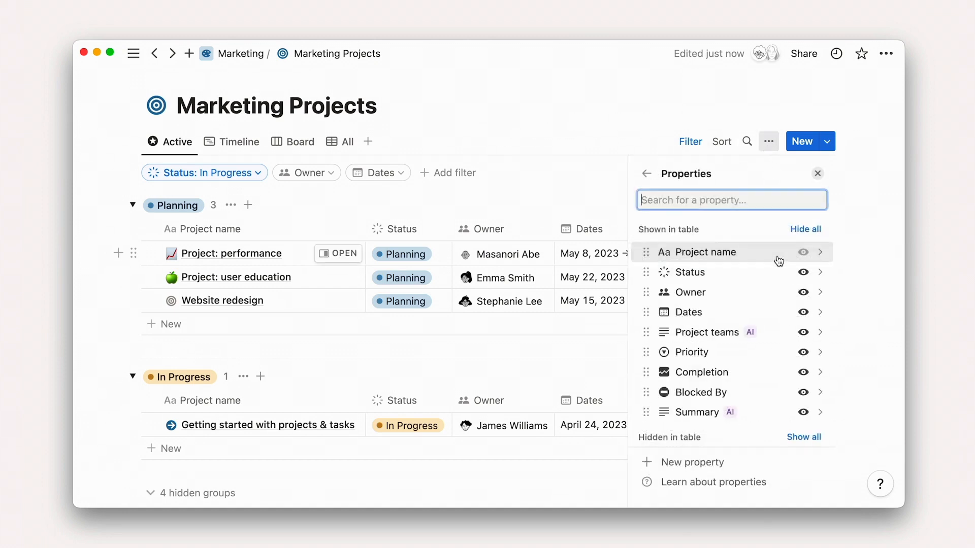
{"action": "left_click", "coordinate": [691, 462]}
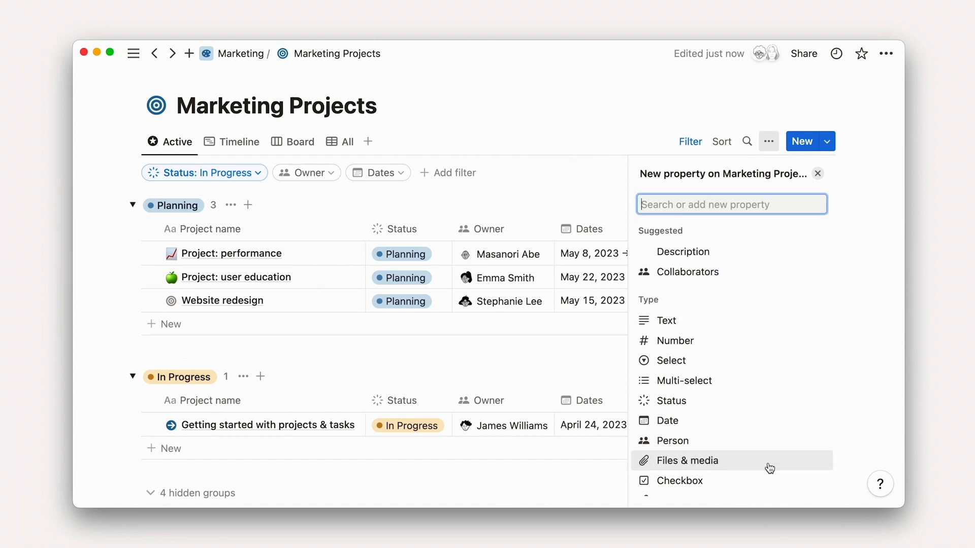
{"action": "scroll", "scroll_direction": "down", "scroll_amount": 3}
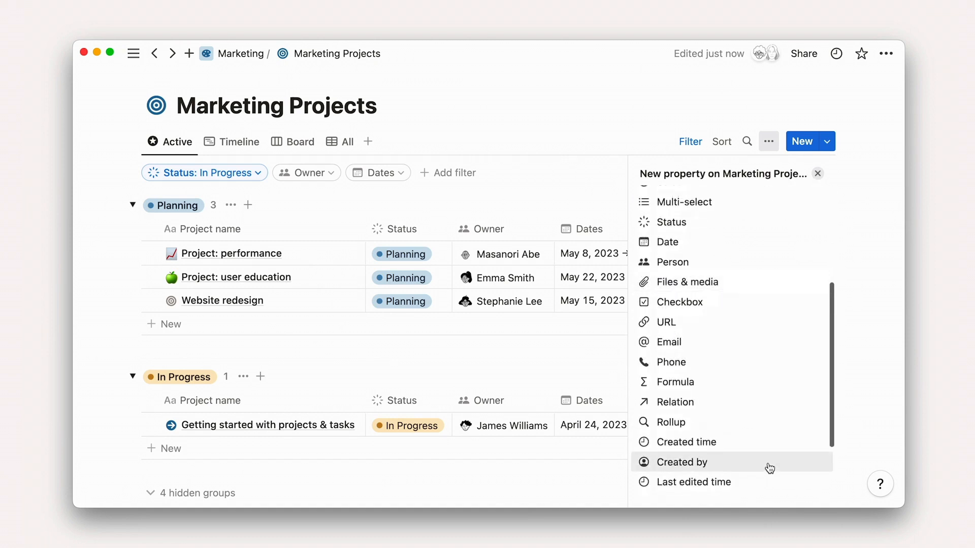
{"action": "left_click", "coordinate": [674, 402]}
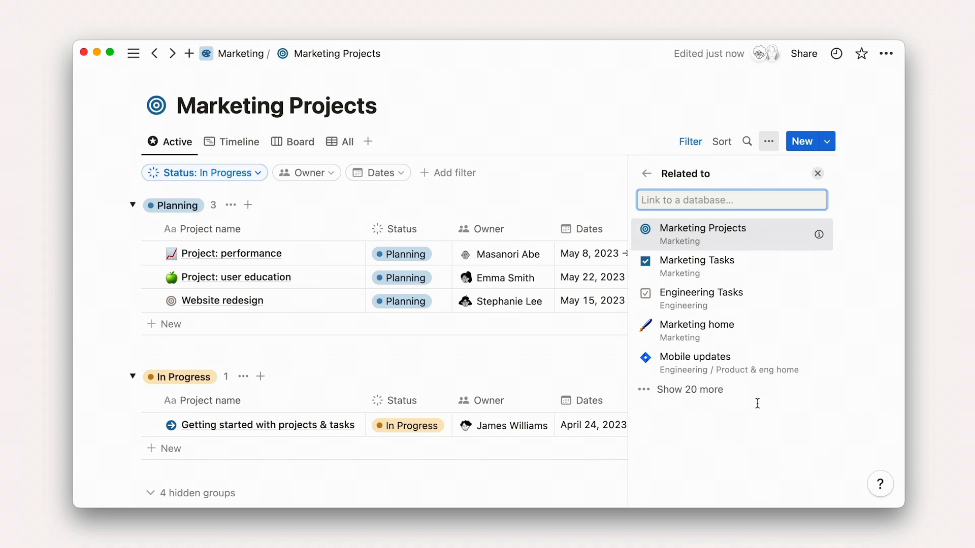
- Link the relation to the Docs database in General and add it
{"action": "type", "text": "docs"}
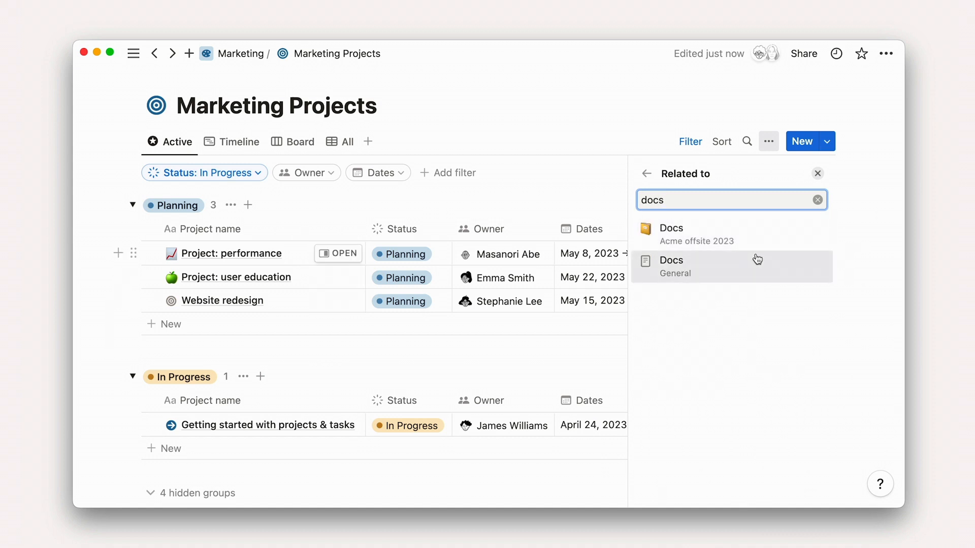
{"action": "left_click", "coordinate": [731, 266]}
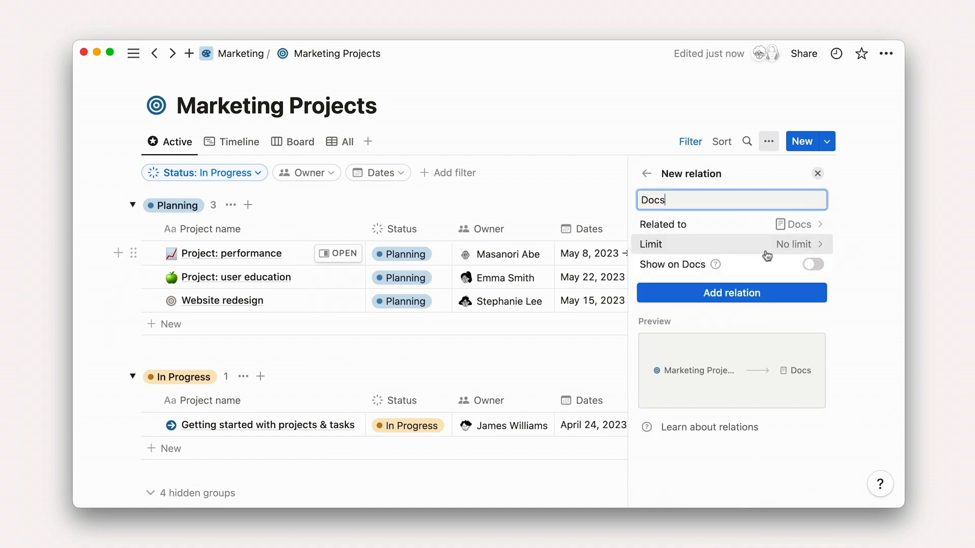
{"action": "left_click", "coordinate": [732, 293]}
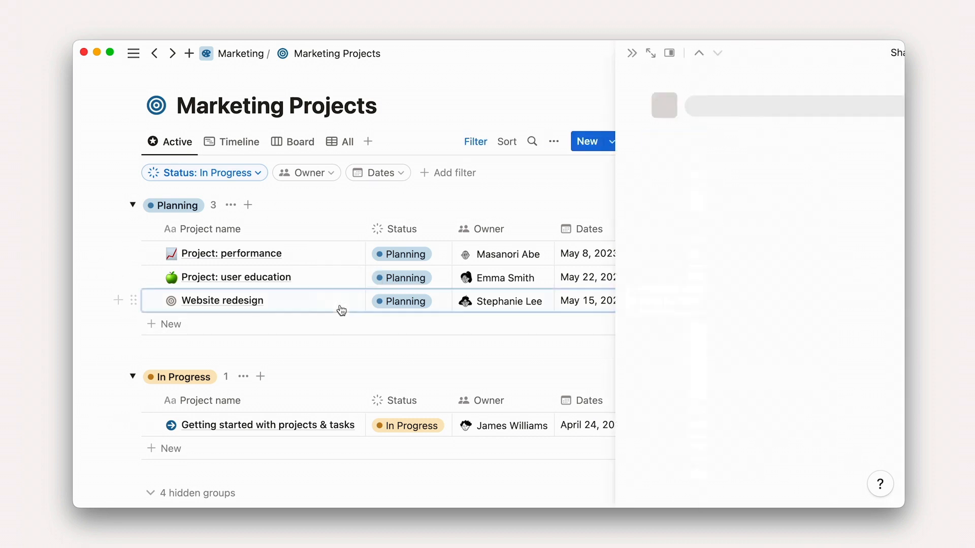
- View the Website redesign project's linked Docs, then switch to Marketing Tasks
{"action": "left_click", "coordinate": [222, 301]}
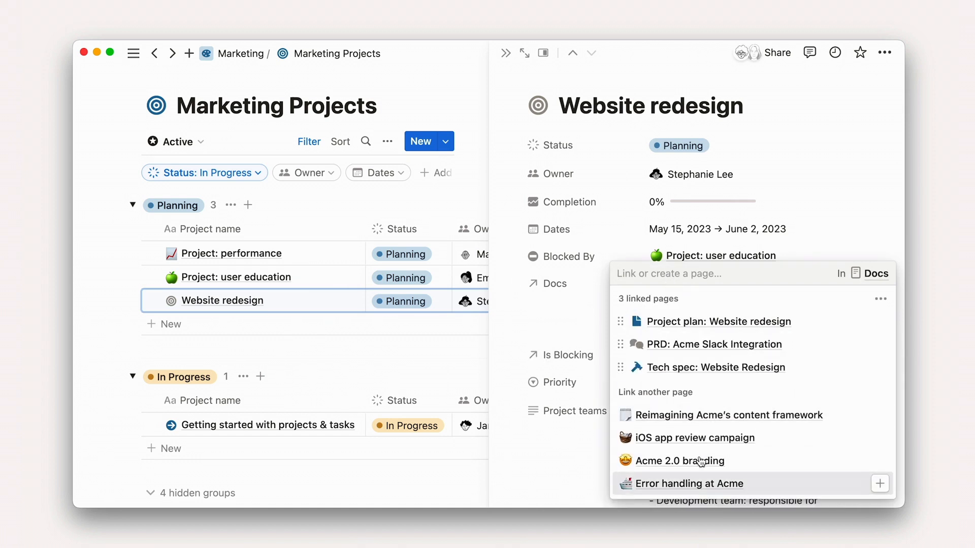
{"action": "left_click", "coordinate": [679, 461]}
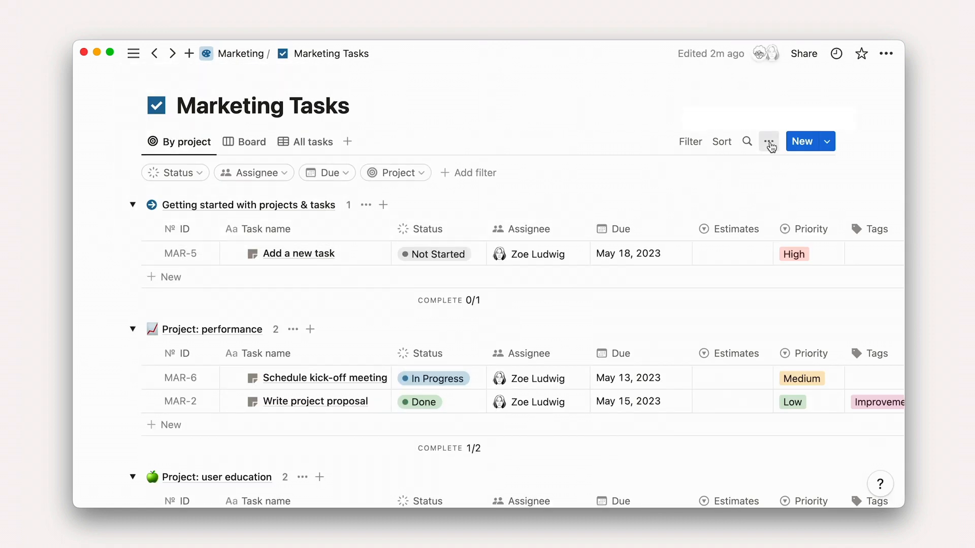
- Add a Meetings relation to Marketing Tasks and view Conduct research interviews' Daily Standup link
{"action": "left_click", "coordinate": [769, 141]}
{"action": "type", "text": "meetings"}
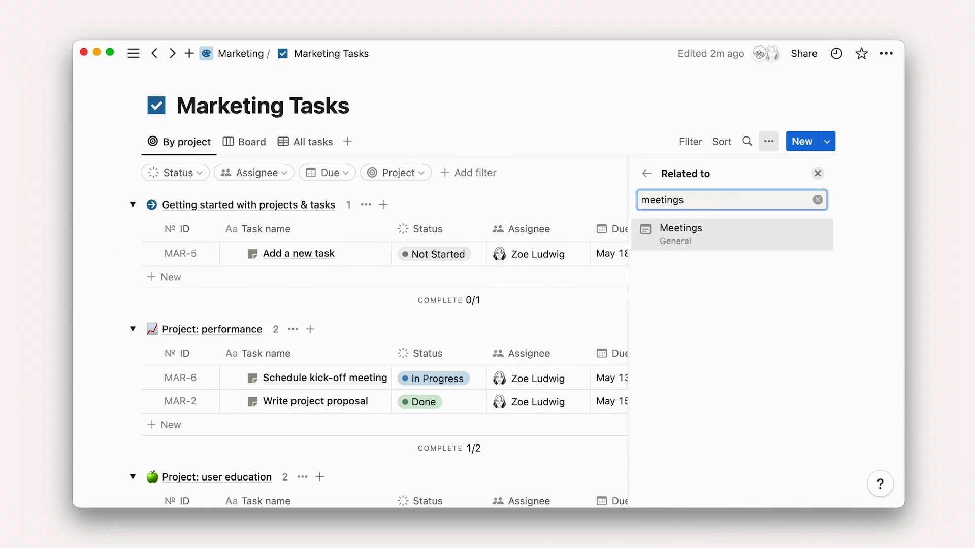
{"action": "left_click", "coordinate": [681, 235]}
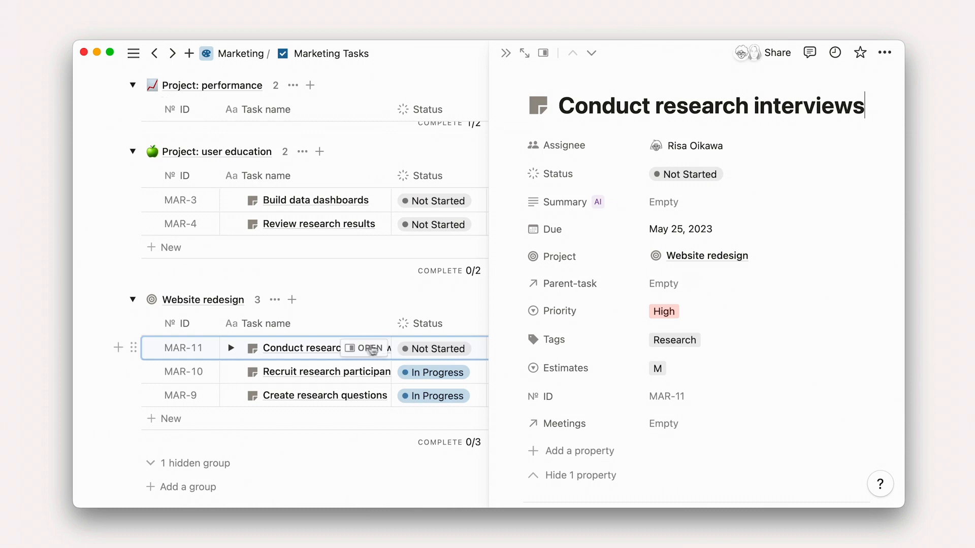
{"action": "left_click", "coordinate": [663, 424]}
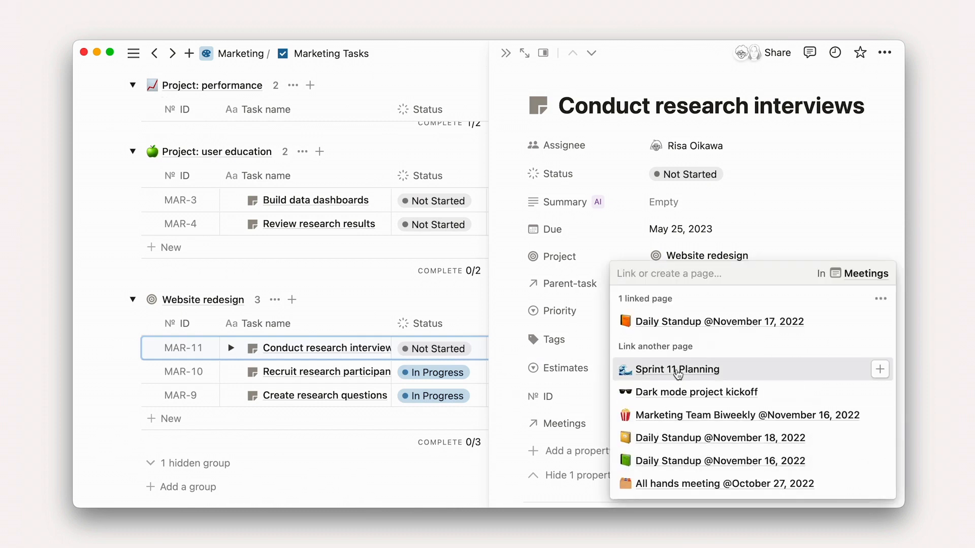
- Return to the Marketing Projects database via the Marketing breadcrumb
{"action": "left_click", "coordinate": [242, 53]}
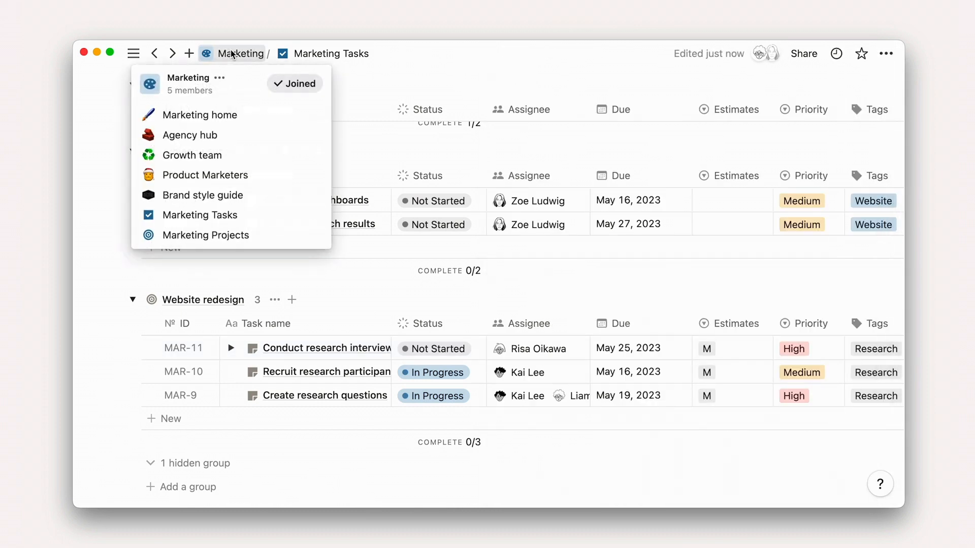
{"action": "left_click", "coordinate": [205, 235]}
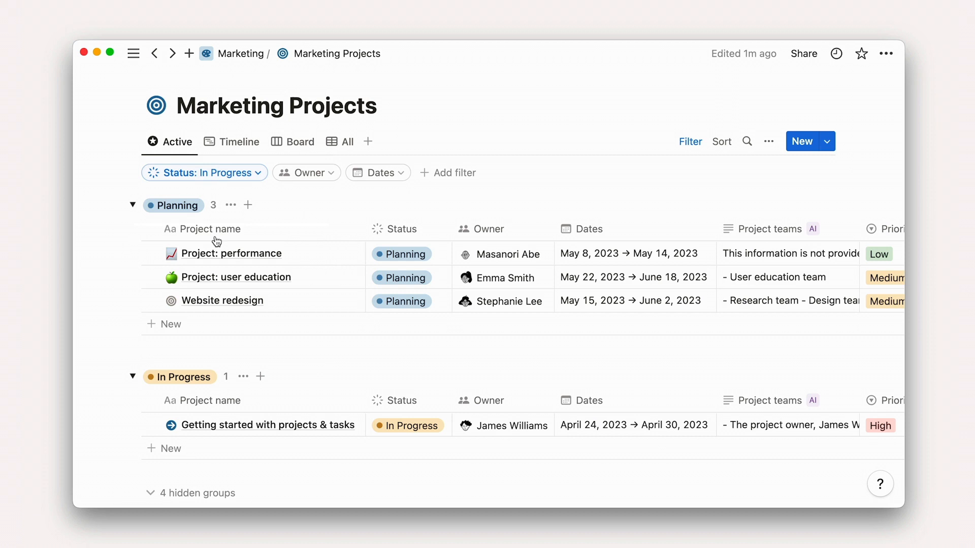
{"action": "mouse_move", "coordinate": [207, 229]}
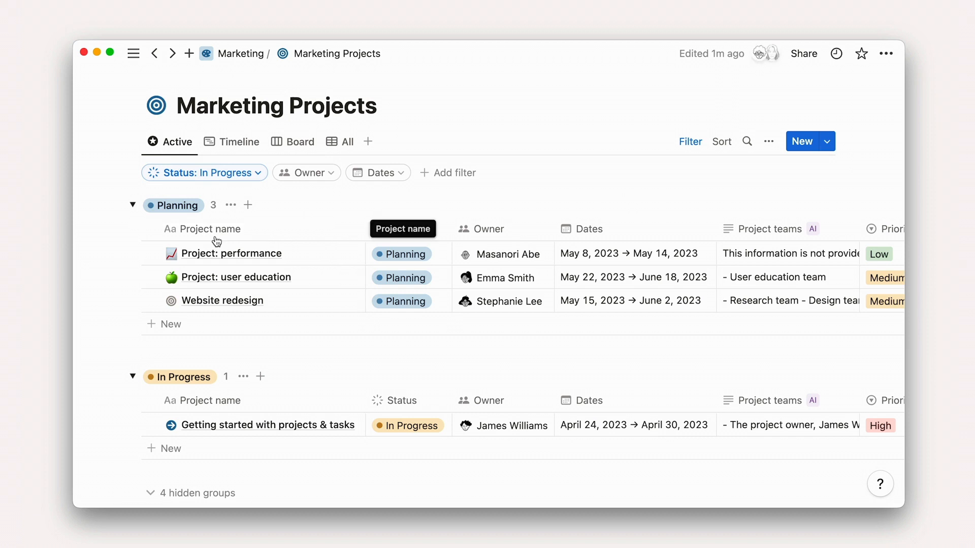
- Add a Rollup property pulling Meetings through the projects' Tasks relation
{"action": "left_click", "coordinate": [768, 141]}
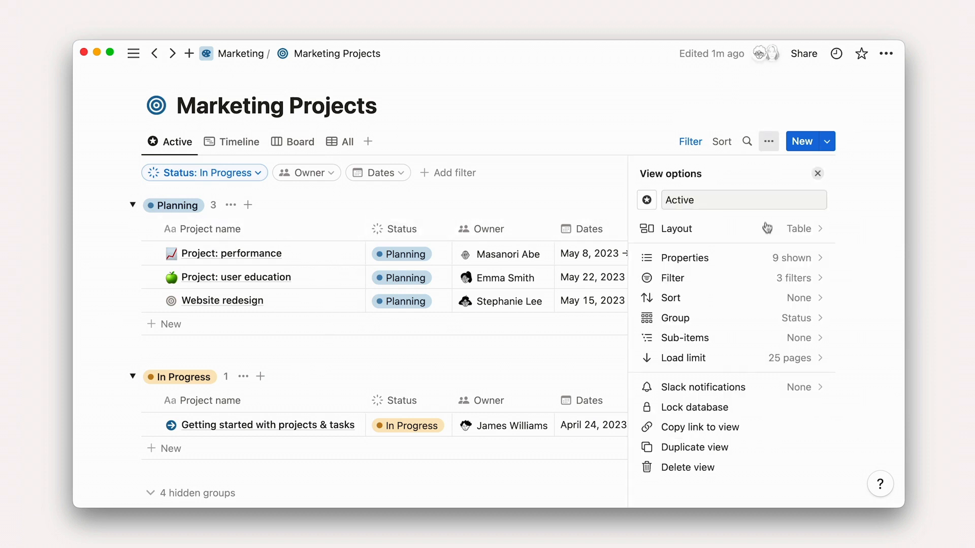
{"action": "type", "text": "ro"}
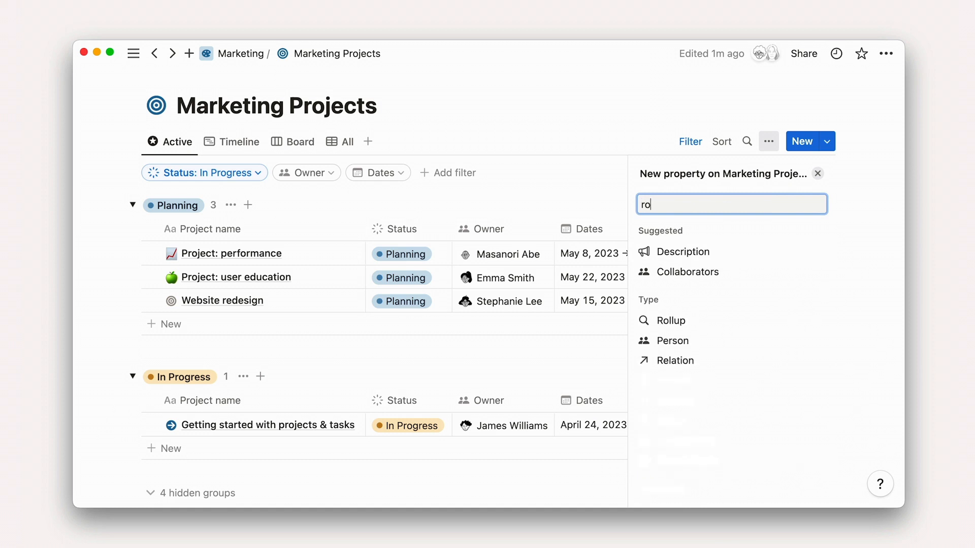
{"action": "left_click", "coordinate": [670, 320]}
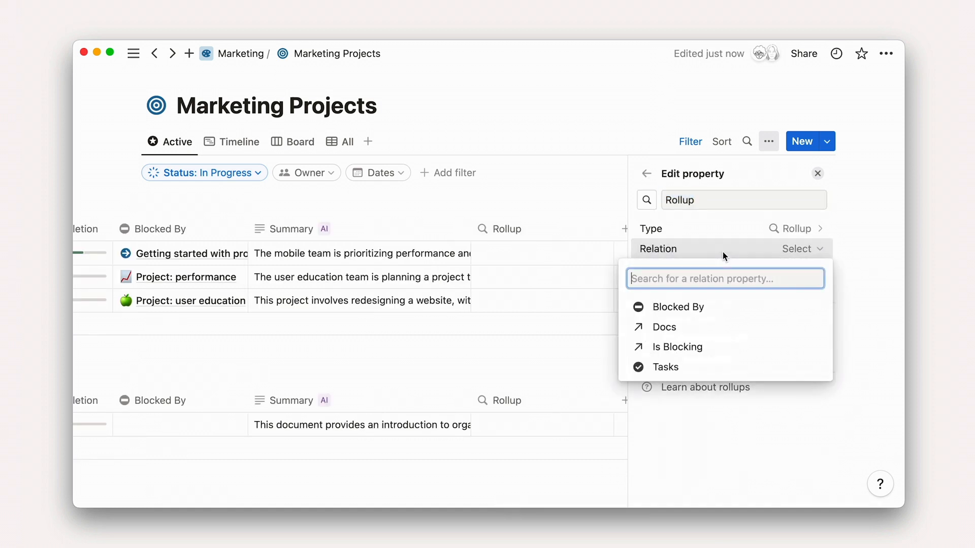
{"action": "left_click", "coordinate": [665, 367]}
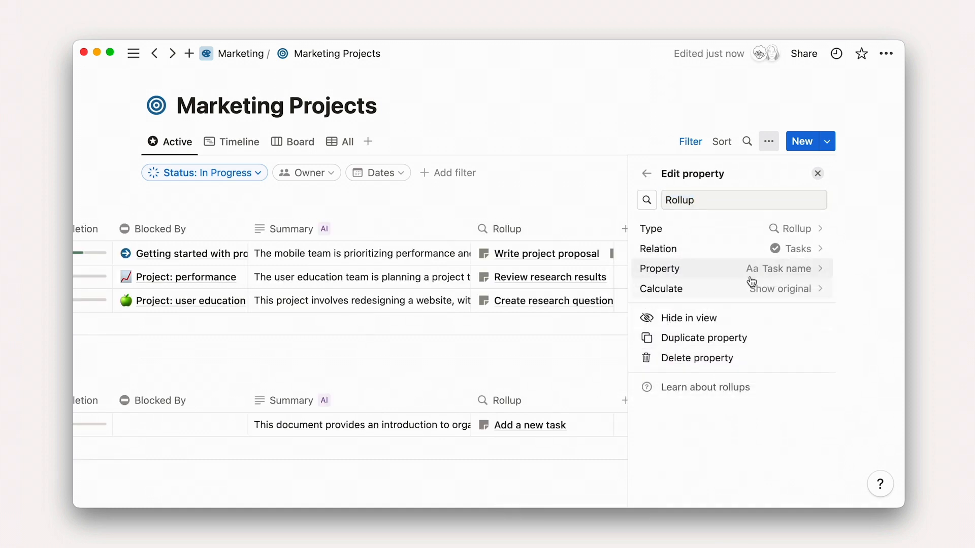
{"action": "left_click", "coordinate": [784, 269]}
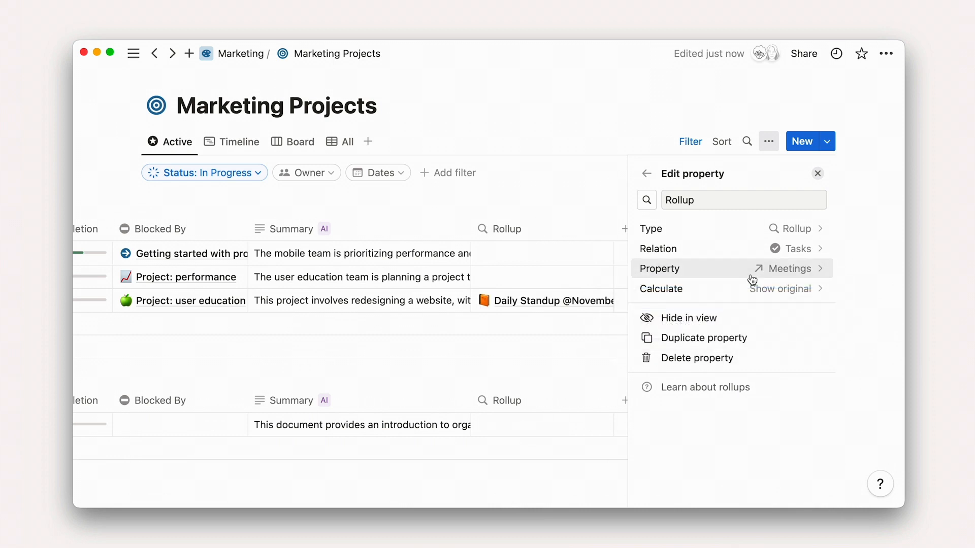